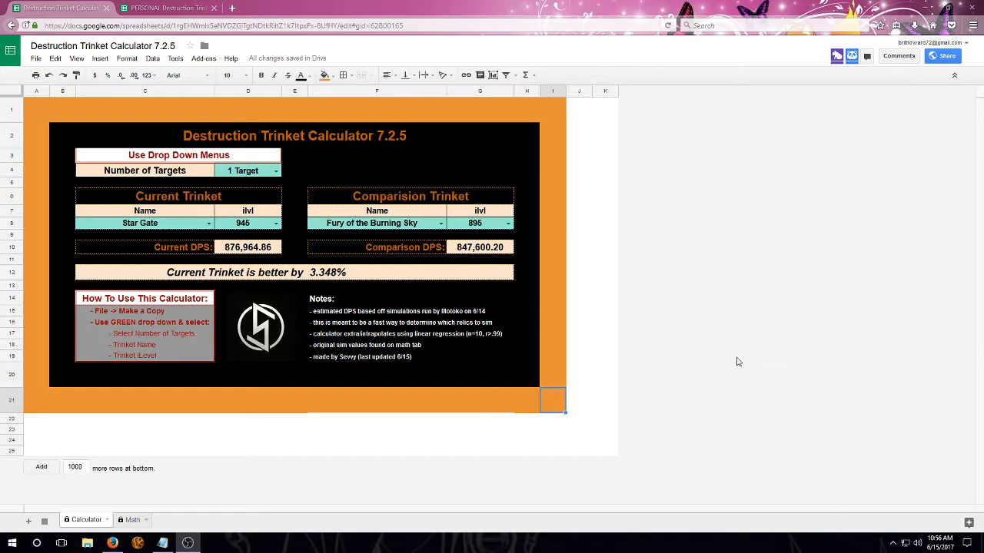
{"action": "mouse_move", "coordinate": [721, 347]}
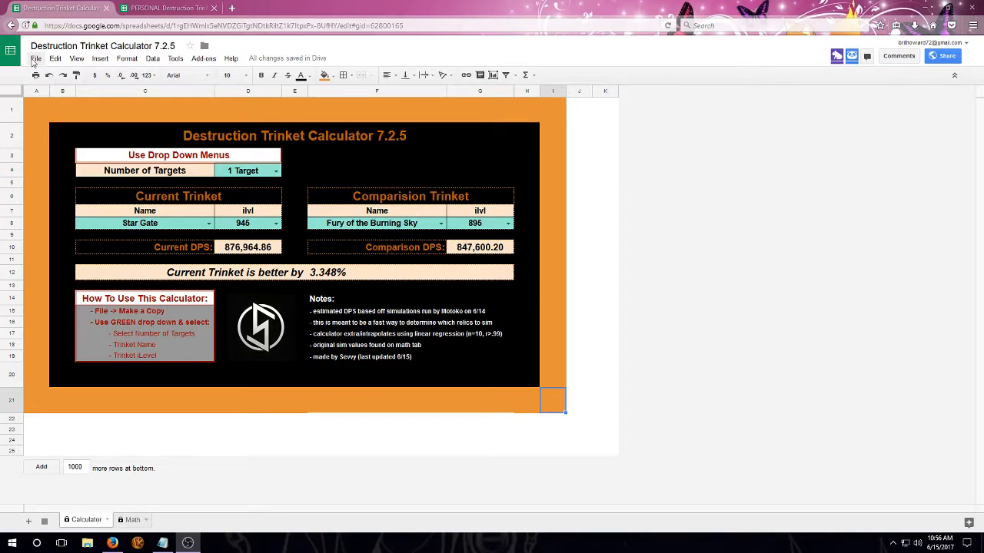
Create a personal copy of the Destruction Trinket Calculator 7.2.5 via File > Make a copy
{"action": "left_click", "coordinate": [36, 58]}
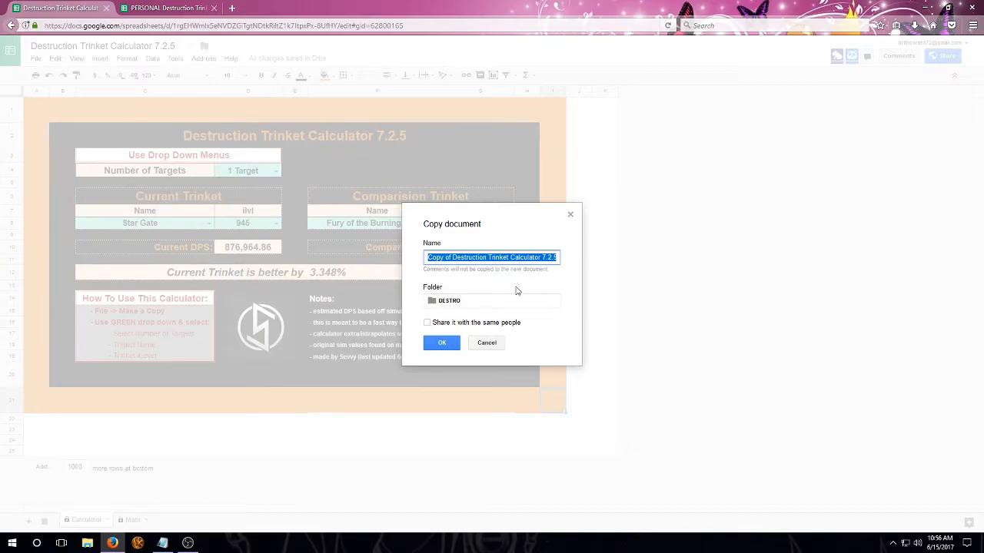
{"action": "left_click", "coordinate": [486, 343]}
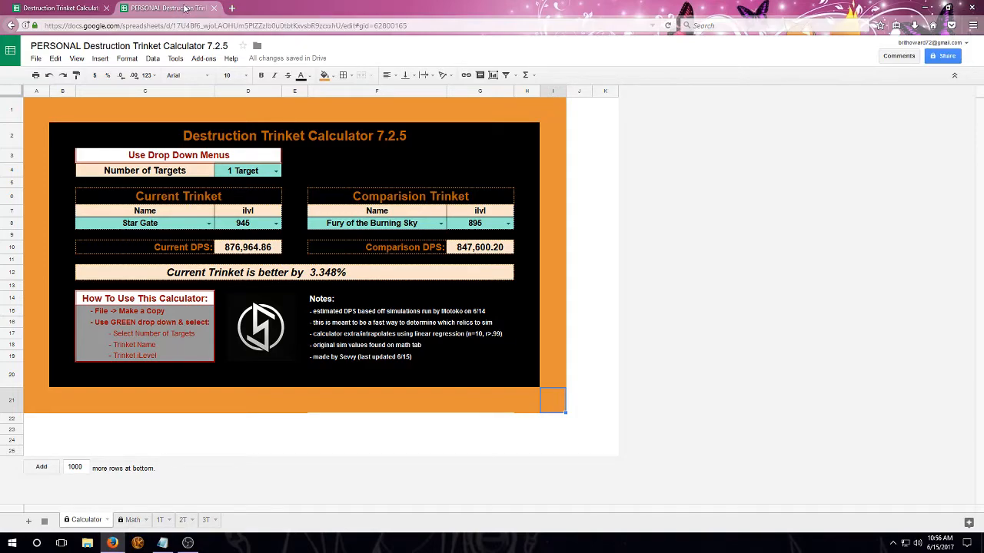
{"action": "mouse_move", "coordinate": [378, 118]}
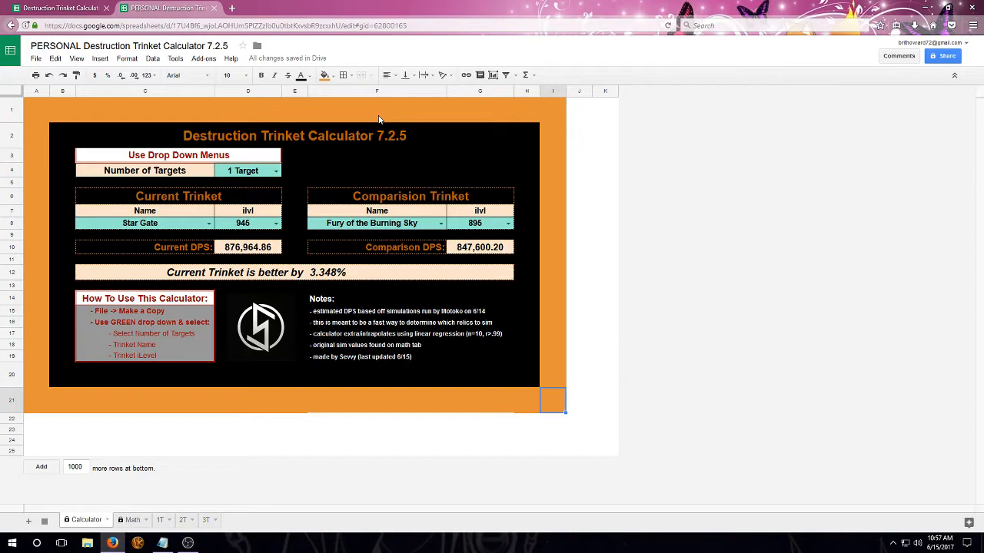
{"action": "mouse_move", "coordinate": [381, 117]}
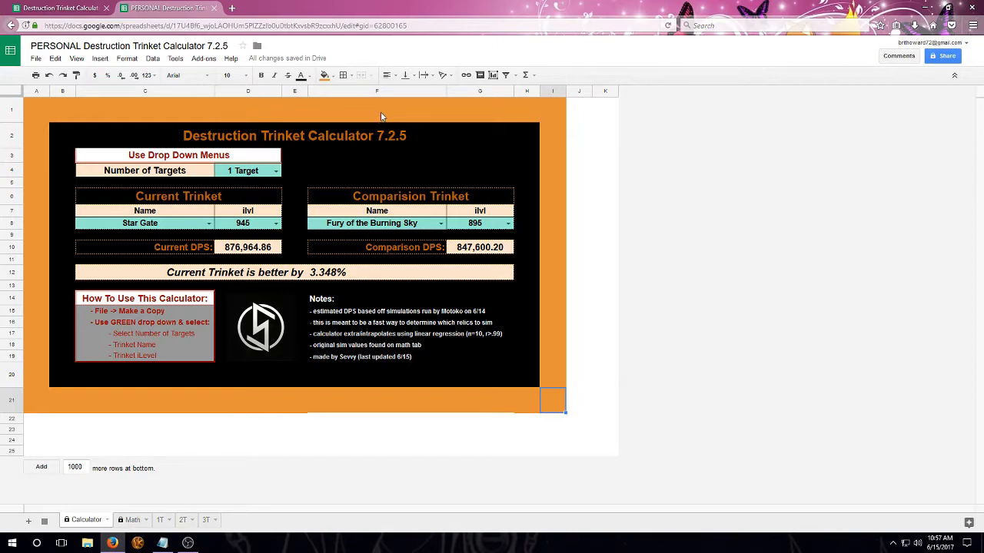
{"action": "mouse_move", "coordinate": [377, 207]}
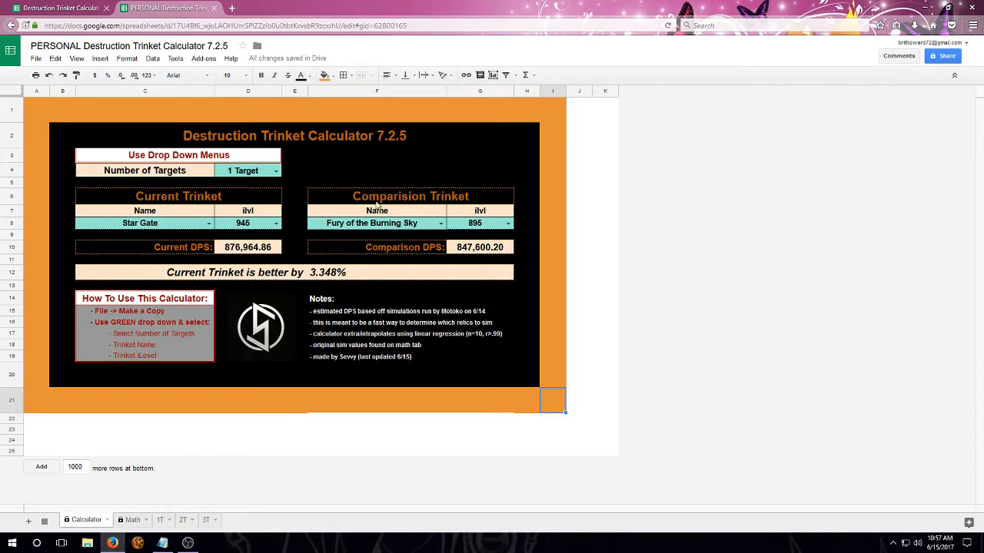
{"action": "left_click", "coordinate": [275, 223]}
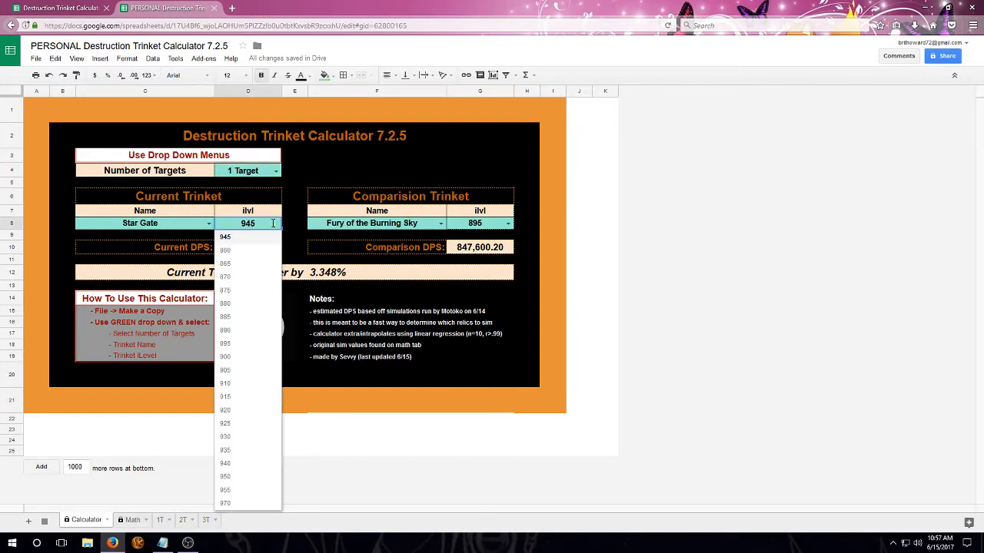
{"action": "mouse_move", "coordinate": [246, 489]}
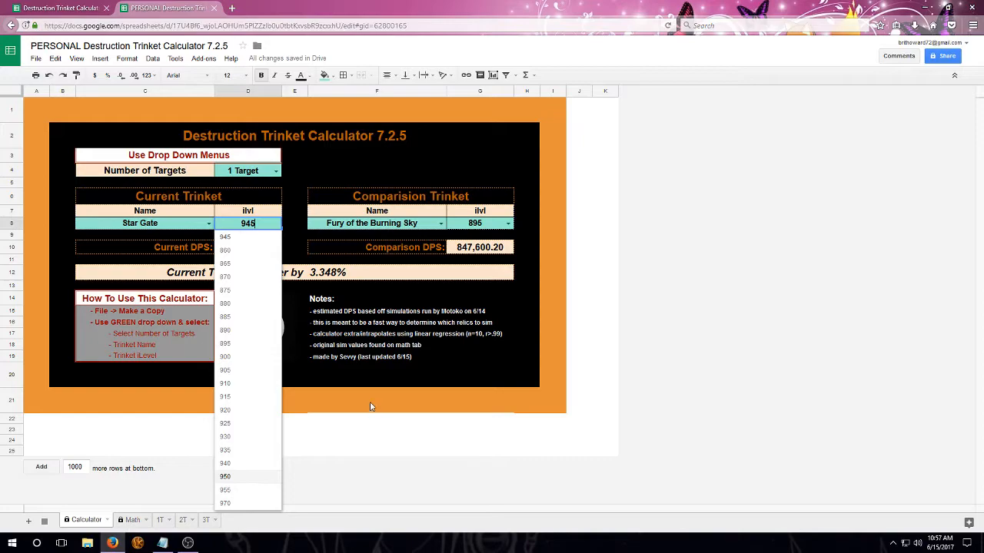
{"action": "left_click", "coordinate": [160, 520]}
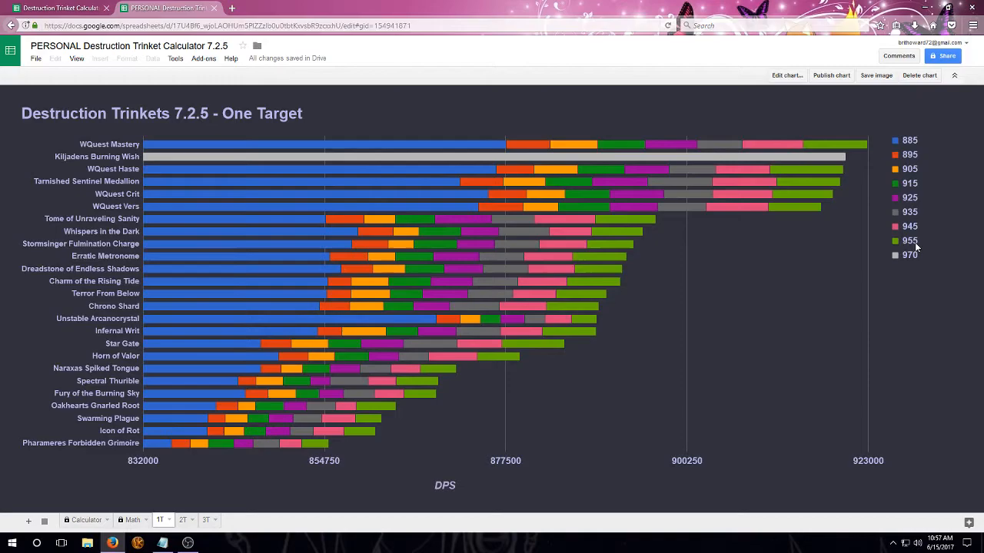
{"action": "mouse_move", "coordinate": [280, 351]}
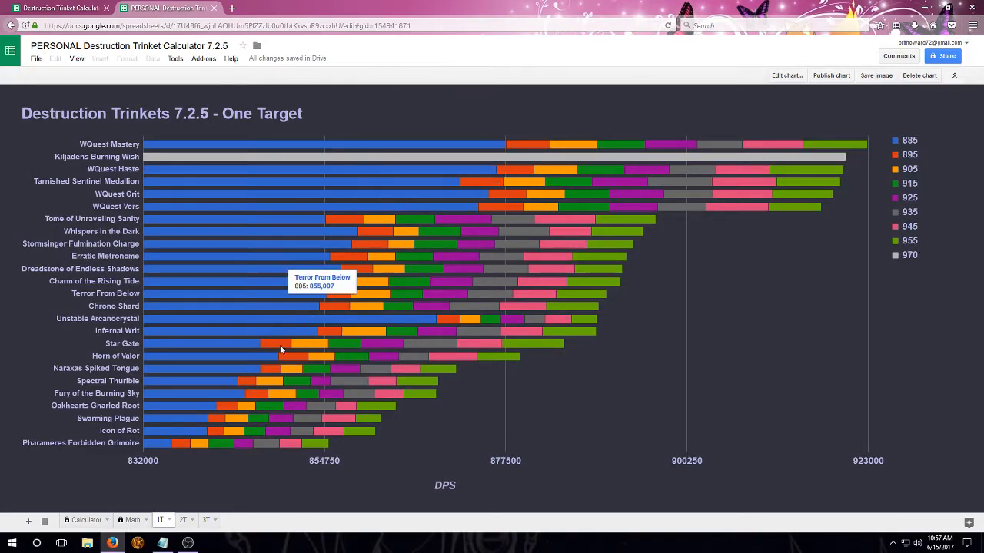
{"action": "mouse_move", "coordinate": [660, 402]}
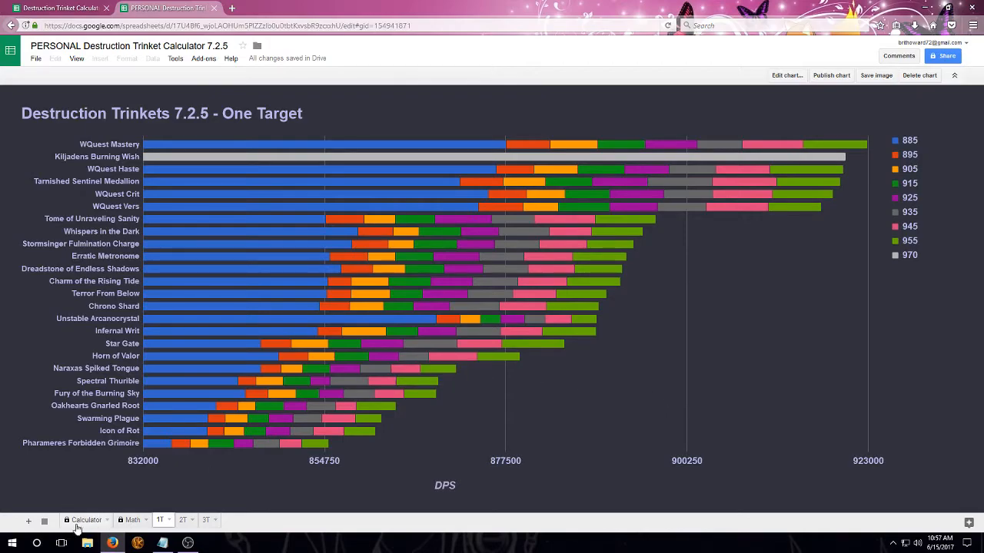
{"action": "left_click", "coordinate": [85, 519]}
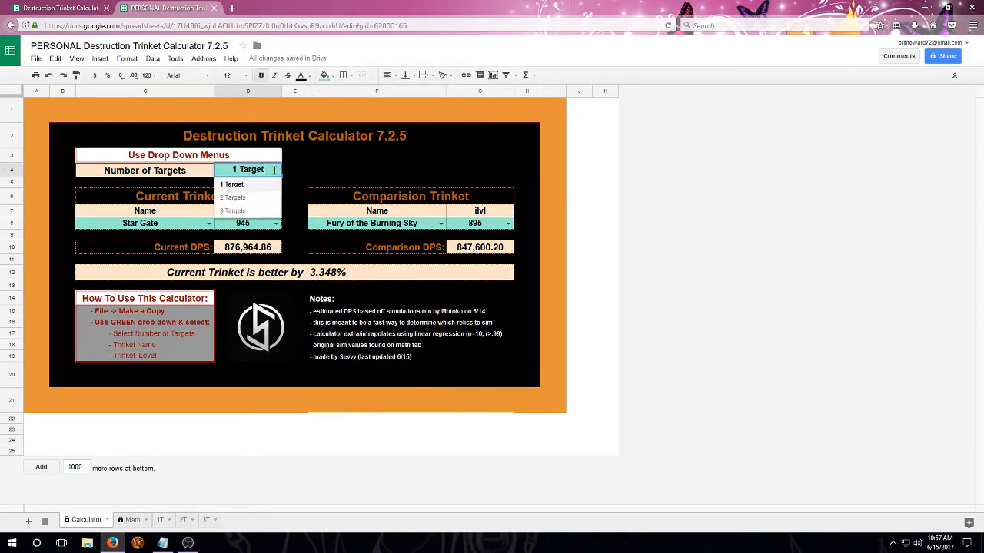
Set Number of Targets to 2 and Current Trinket to Erratic Metronome at 880
{"action": "left_click", "coordinate": [232, 197]}
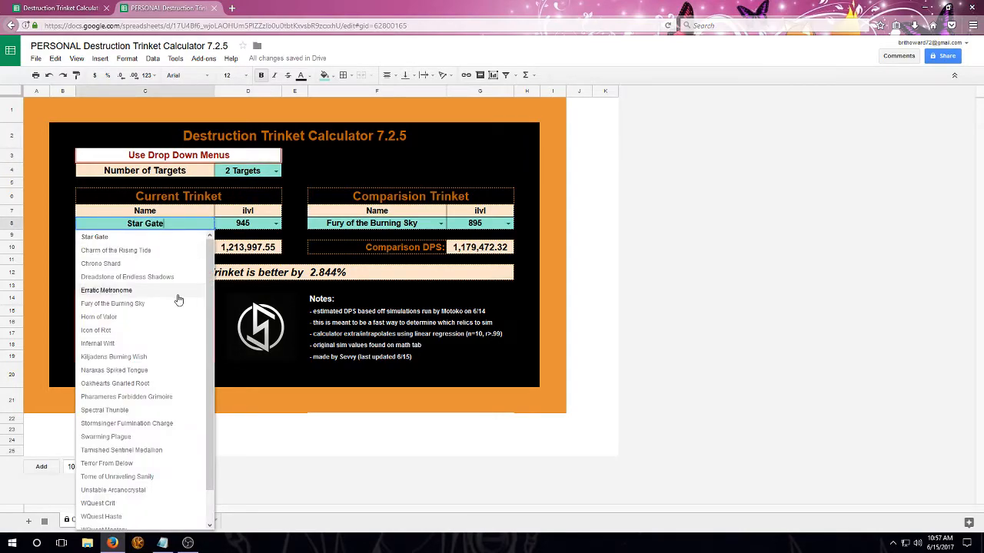
{"action": "left_click", "coordinate": [106, 289]}
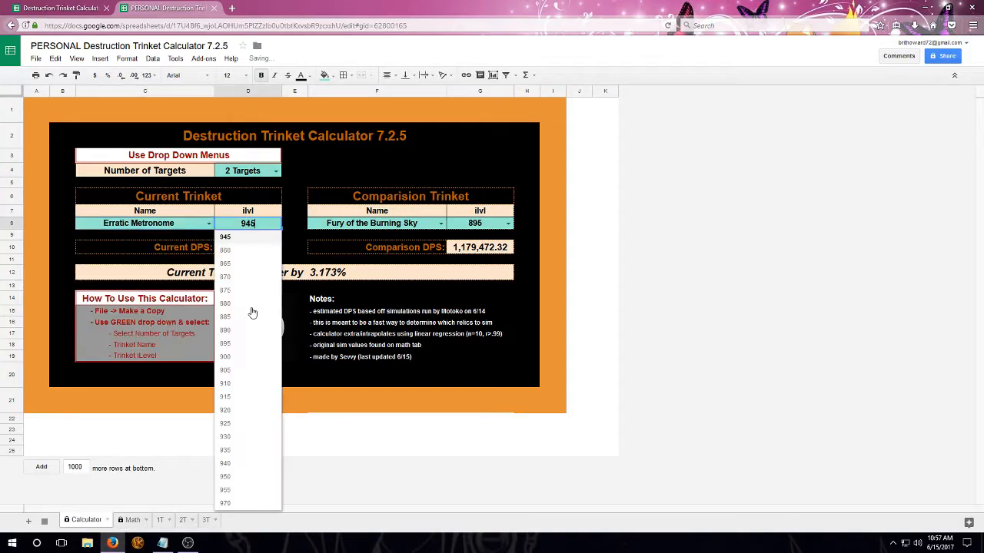
{"action": "left_click", "coordinate": [224, 303]}
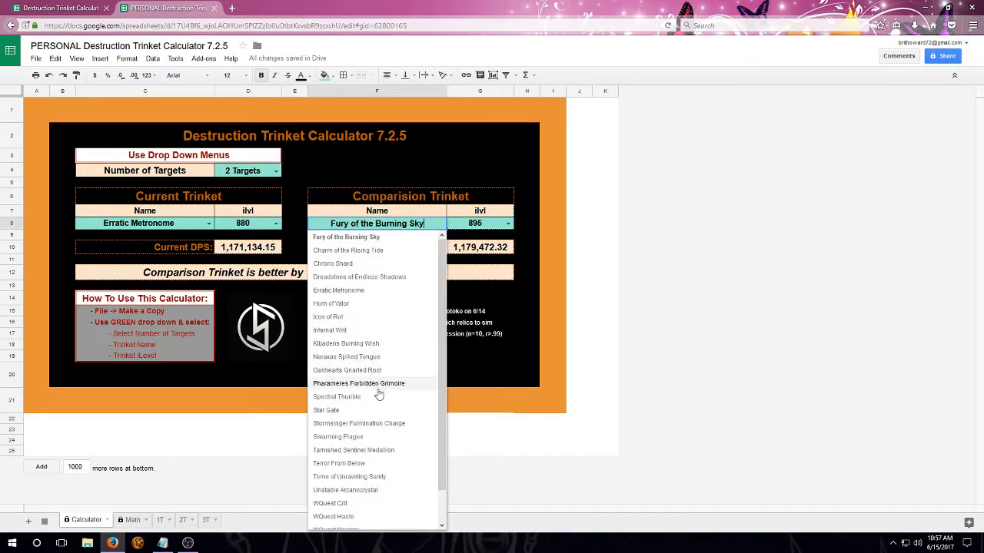
Set Comparison Trinket to Pharameres Forbidden Grimoire at 900, showing 0.515% better
{"action": "left_click", "coordinate": [359, 384]}
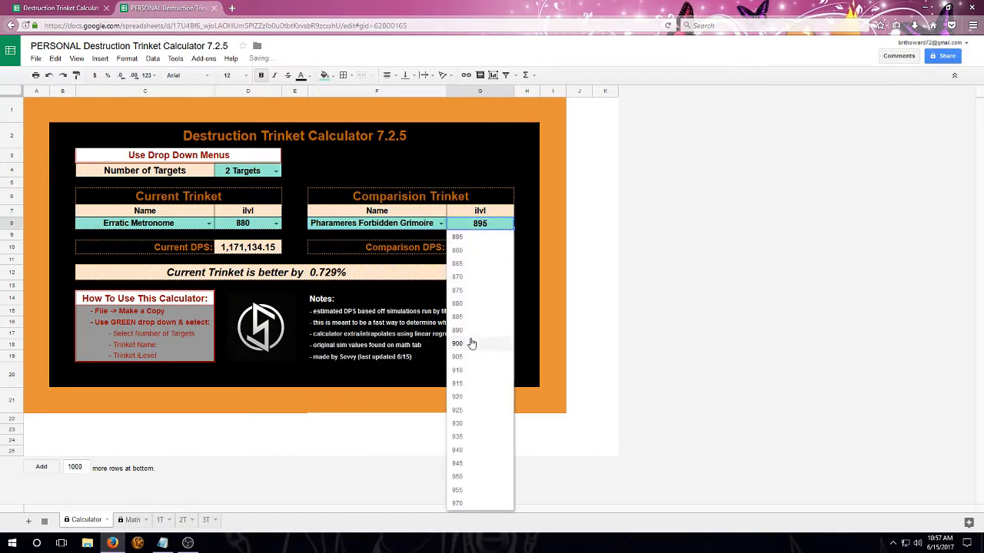
{"action": "left_click", "coordinate": [458, 344]}
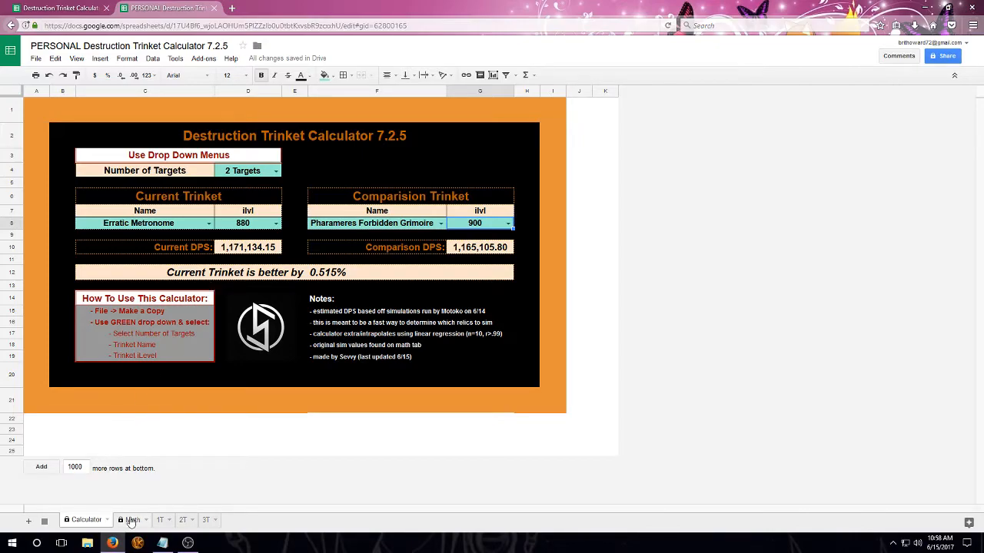
{"action": "left_click", "coordinate": [129, 520]}
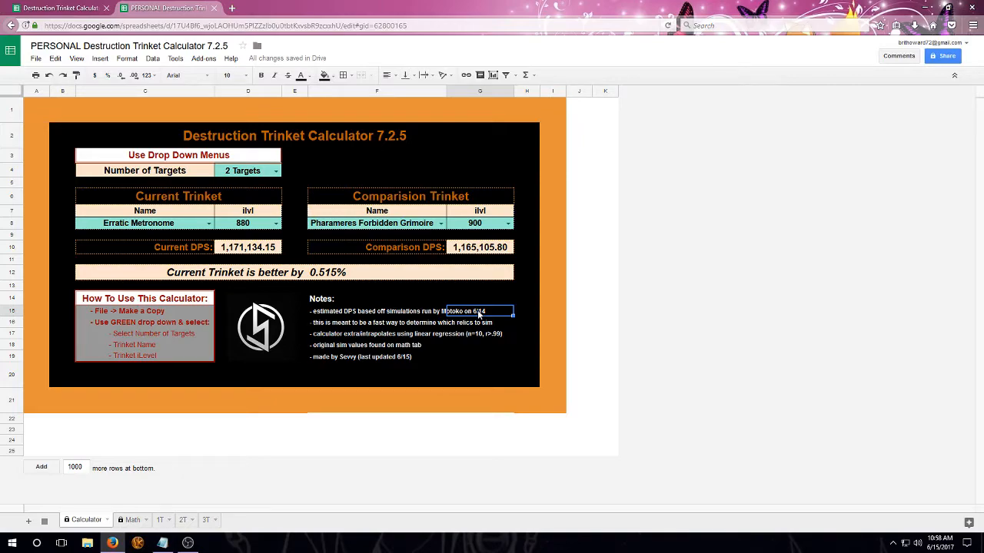
{"action": "left_click", "coordinate": [377, 357]}
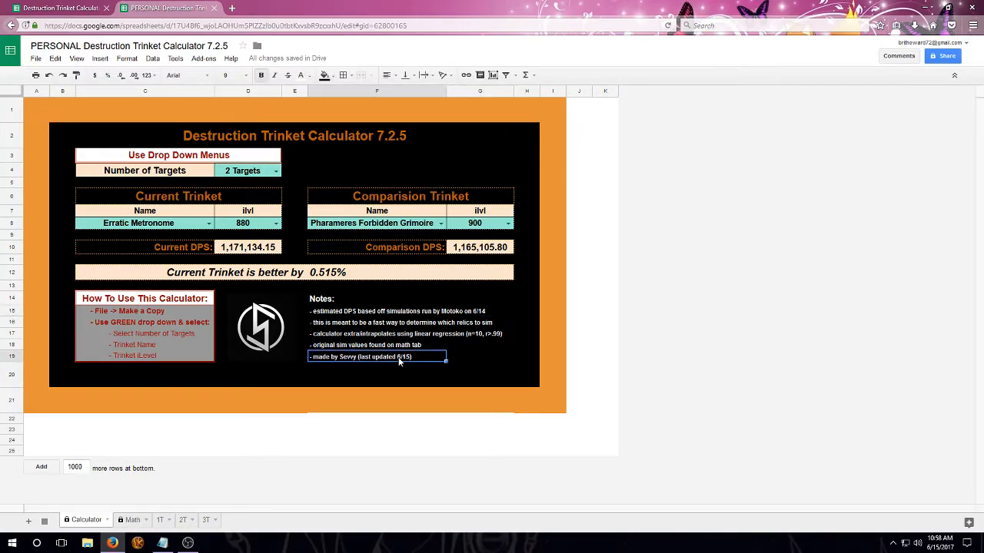